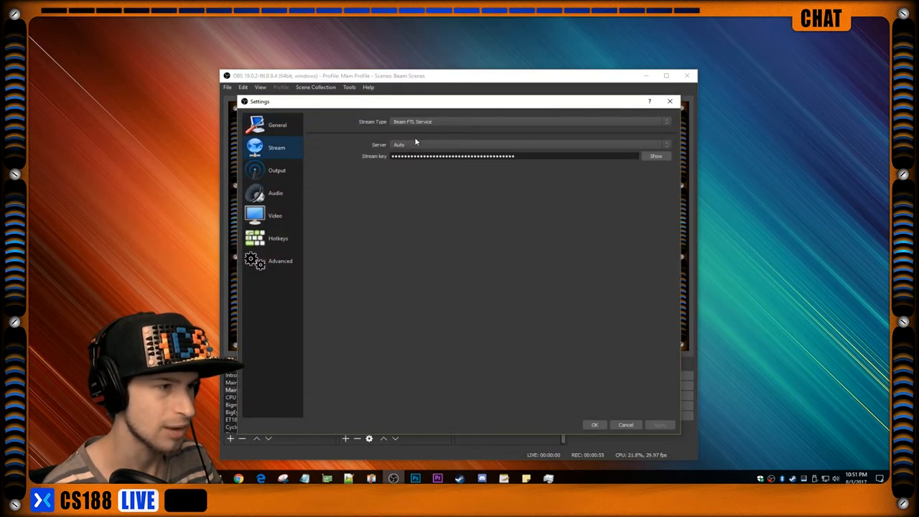
mouse_move(332, 156)
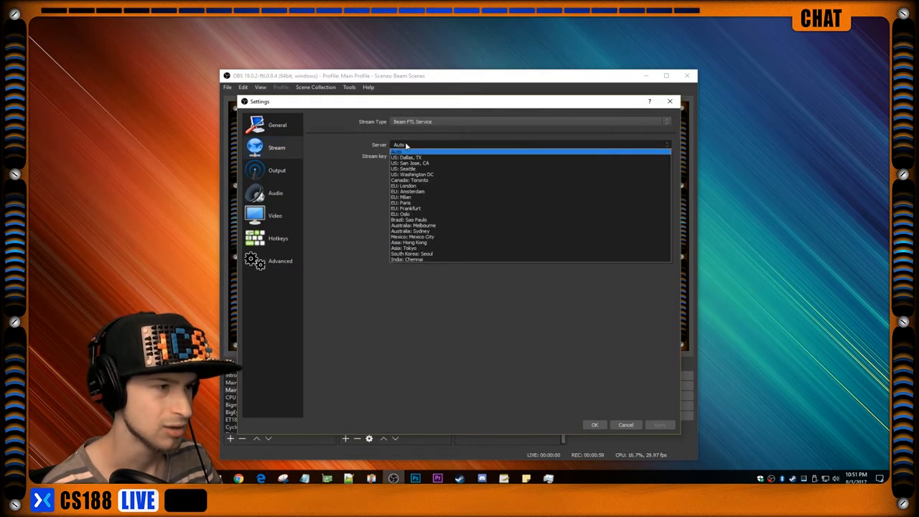
Keep the Beam FTL stream server on Auto and close Settings.
left_click(398, 150)
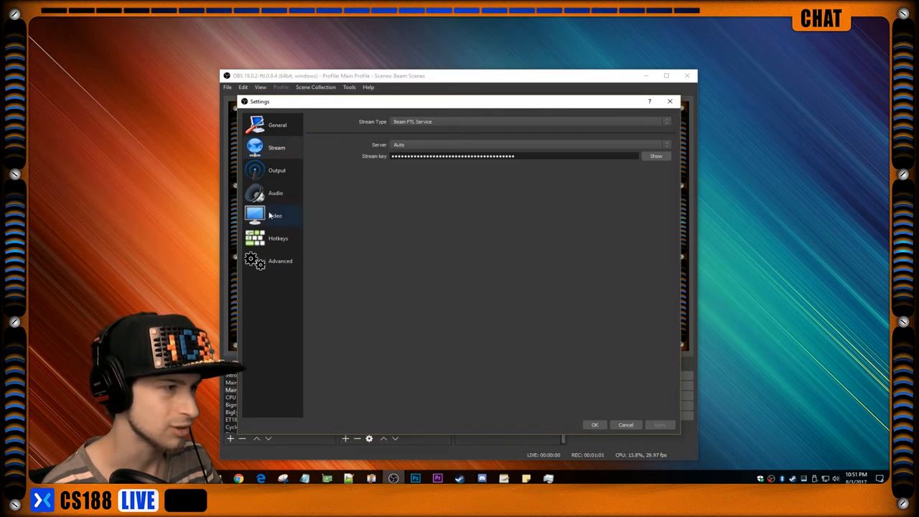
left_click(277, 170)
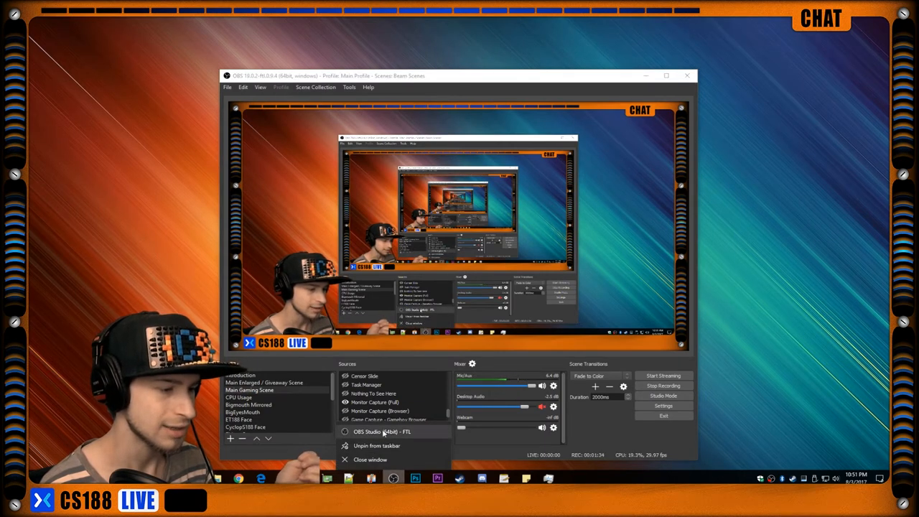
Launch a second OBS Studio copy, choosing Launch Anyway at the already-running warning.
left_click(382, 431)
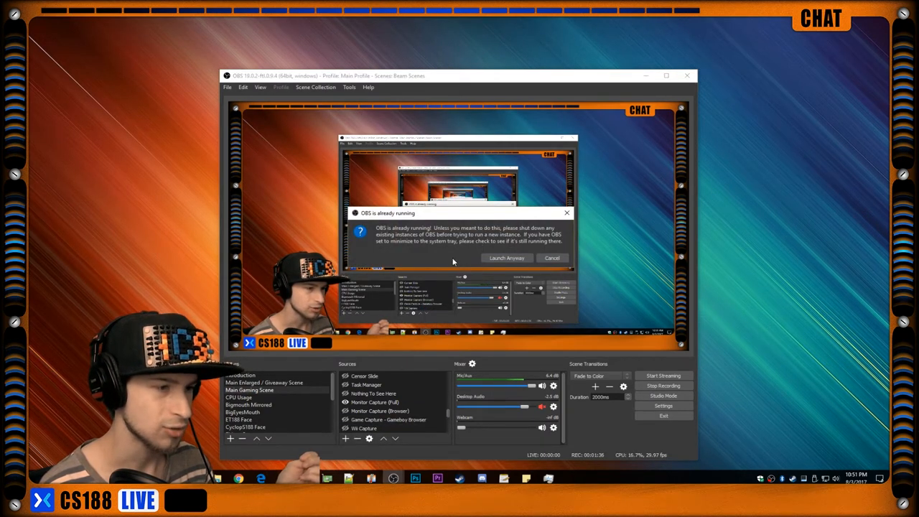
mouse_move(481, 259)
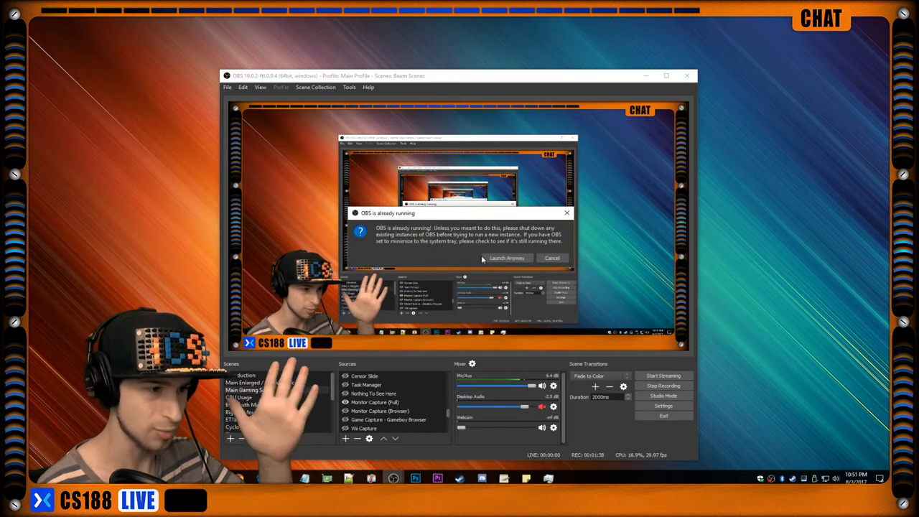
left_click(551, 258)
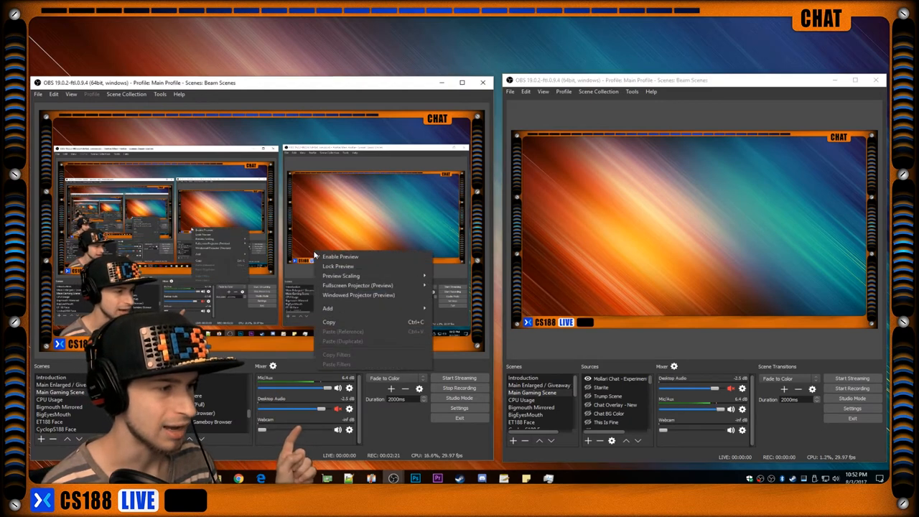
mouse_move(358, 295)
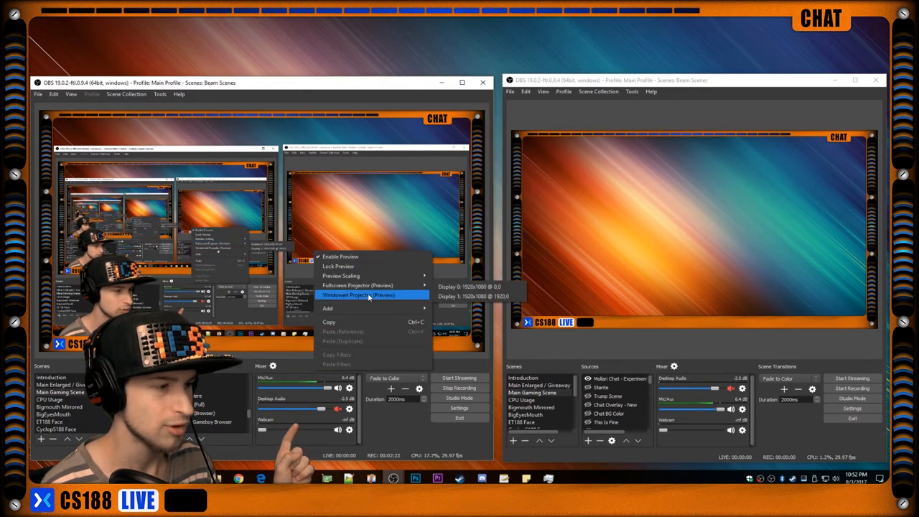
mouse_move(358, 285)
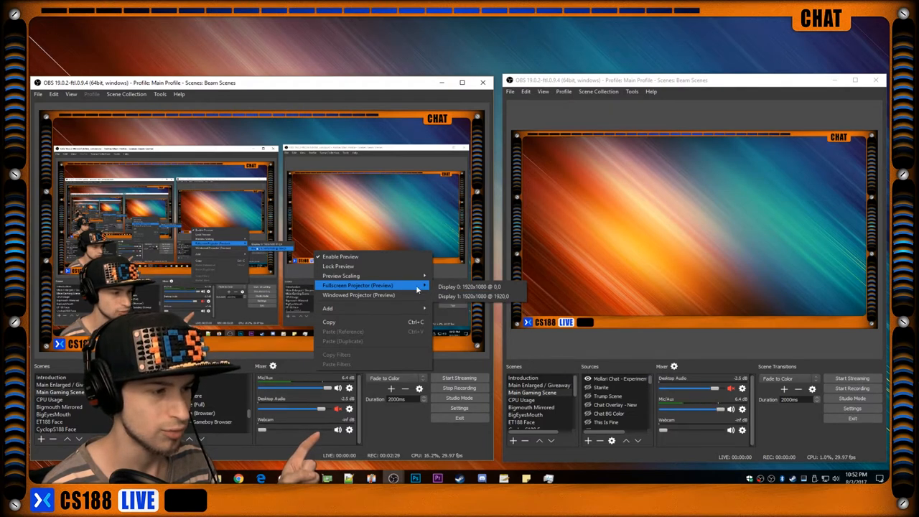
mouse_move(474, 296)
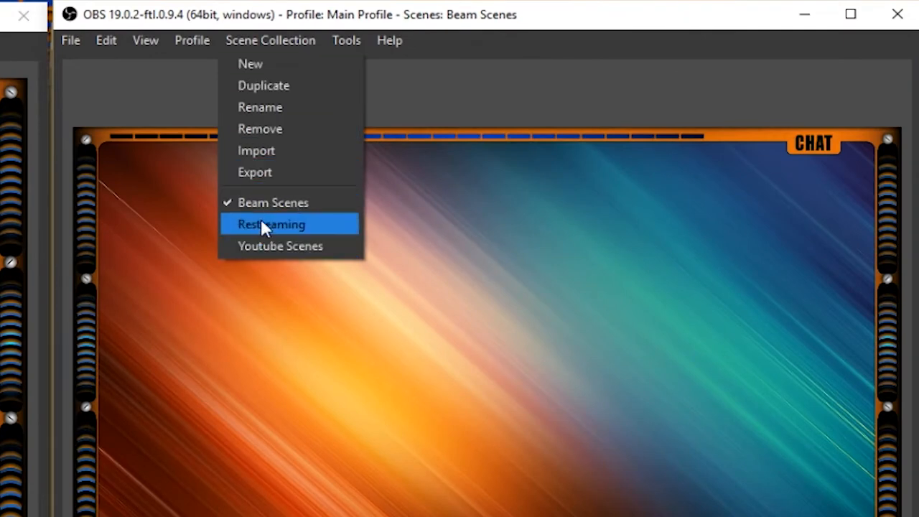
Switch to the Restreaming scene collection and inspect the OBS Capture source's properties.
left_click(271, 224)
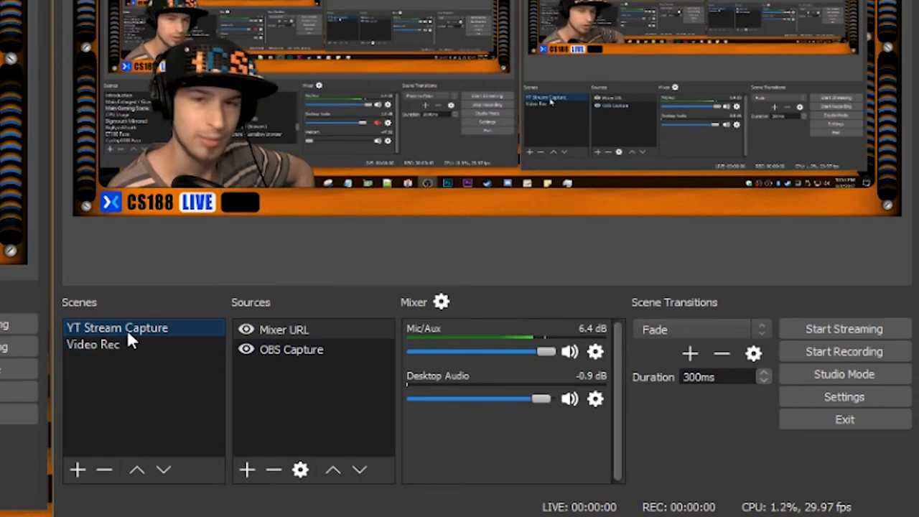
left_click(292, 350)
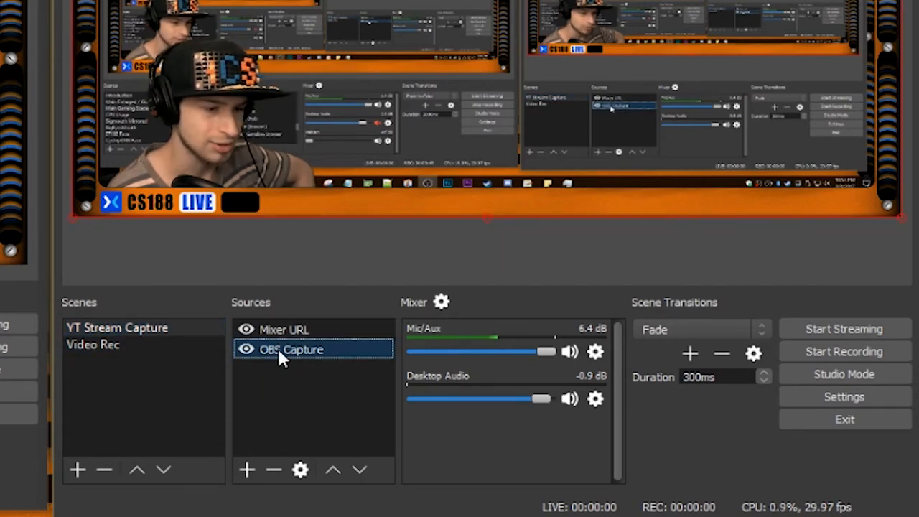
right_click(292, 350)
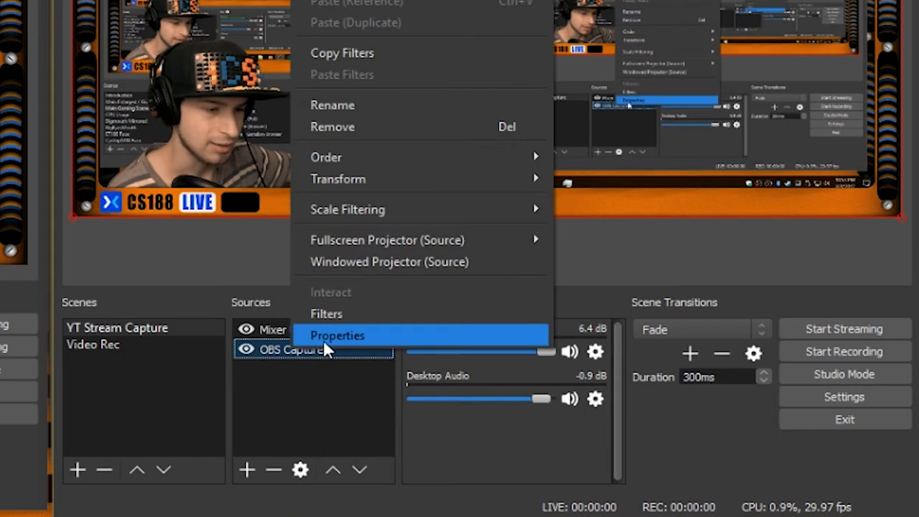
left_click(337, 335)
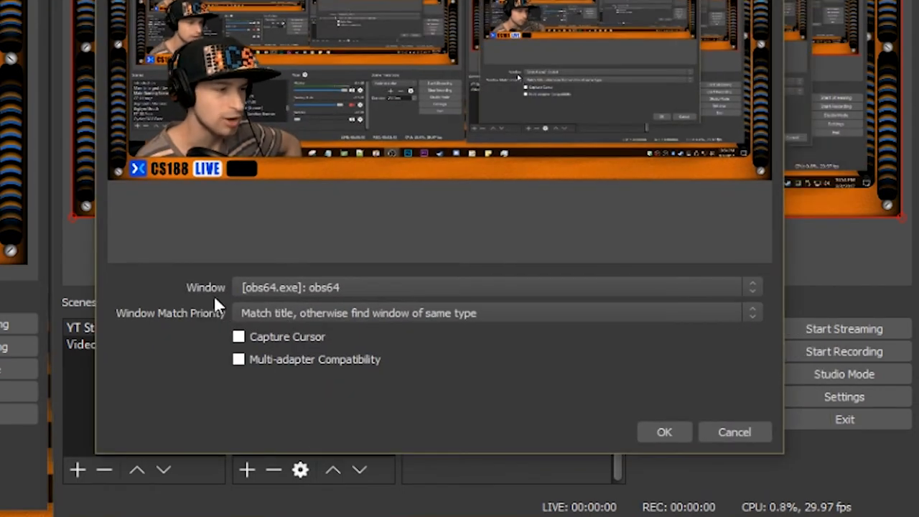
left_click(663, 431)
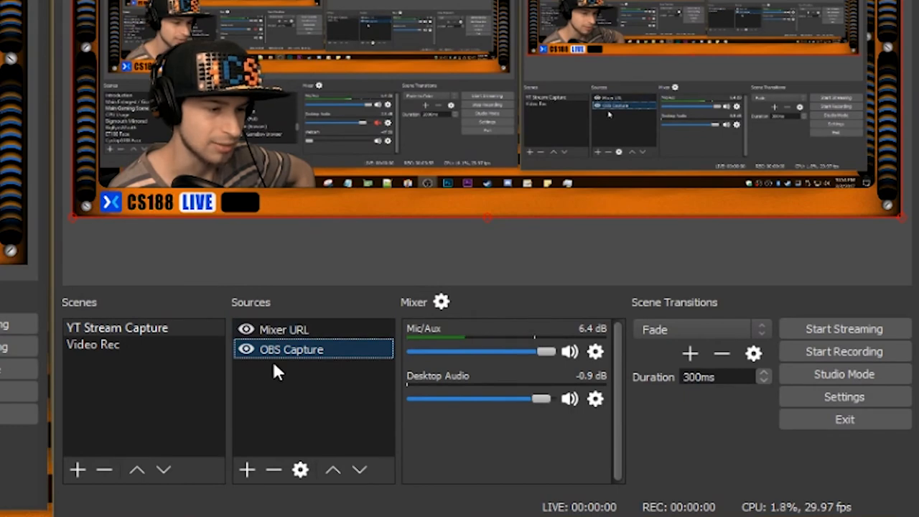
Set the OBS Capture source's window to [obs64.exe]: obs64.
right_click(291, 350)
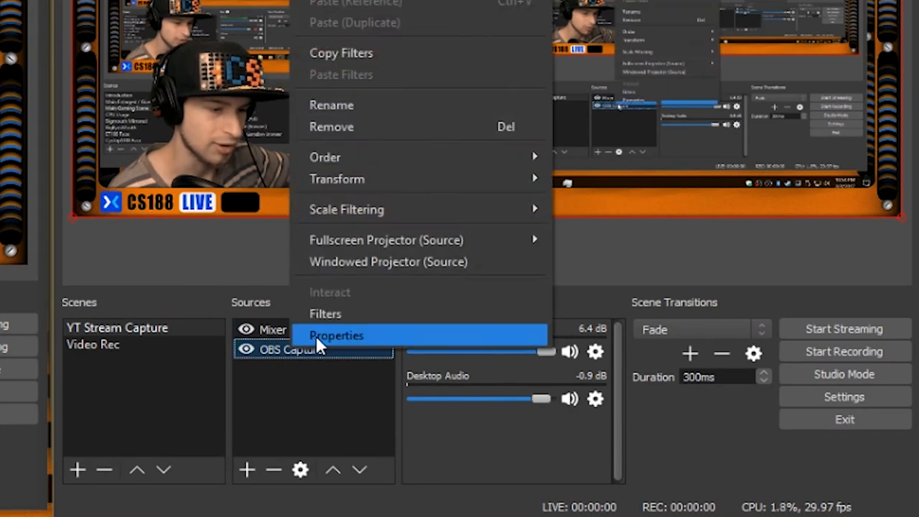
left_click(336, 335)
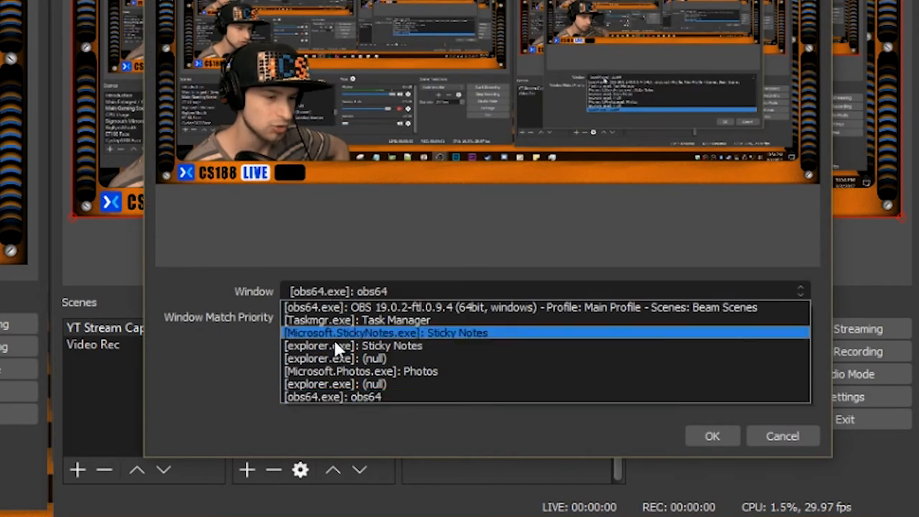
left_click(333, 396)
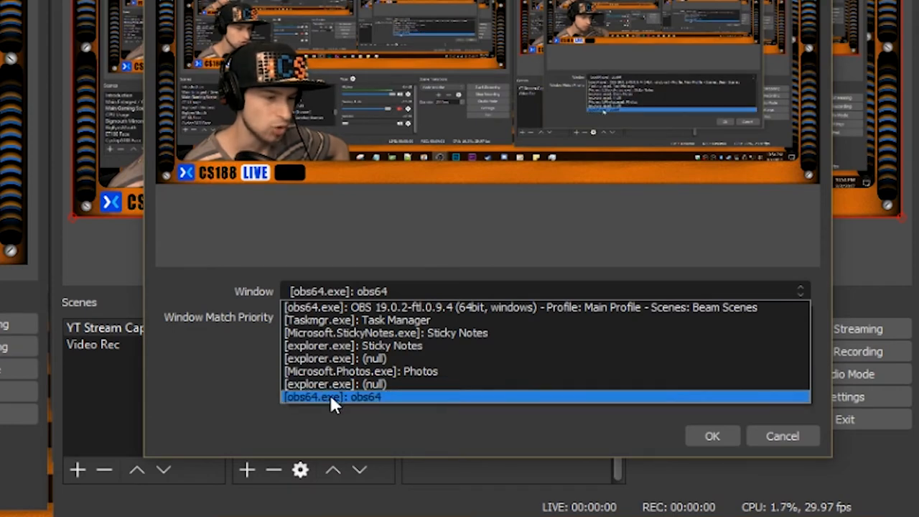
left_click(503, 307)
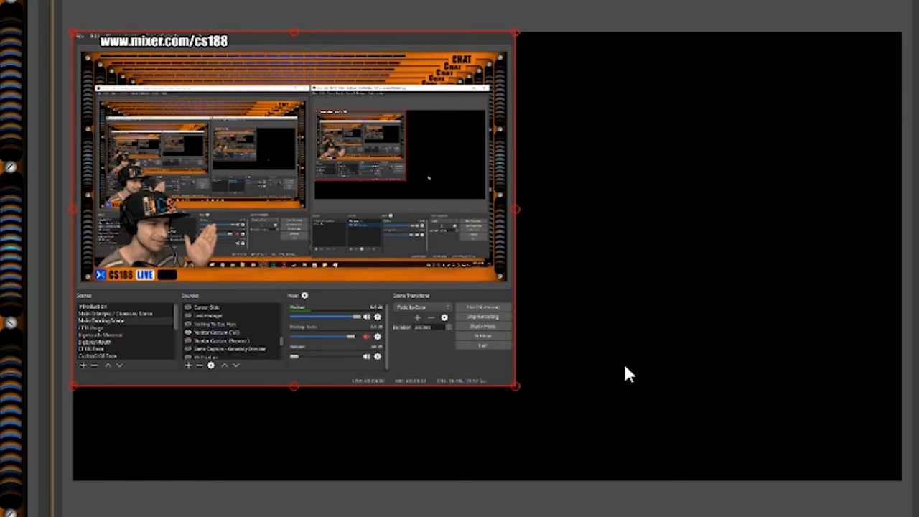
mouse_move(268, 321)
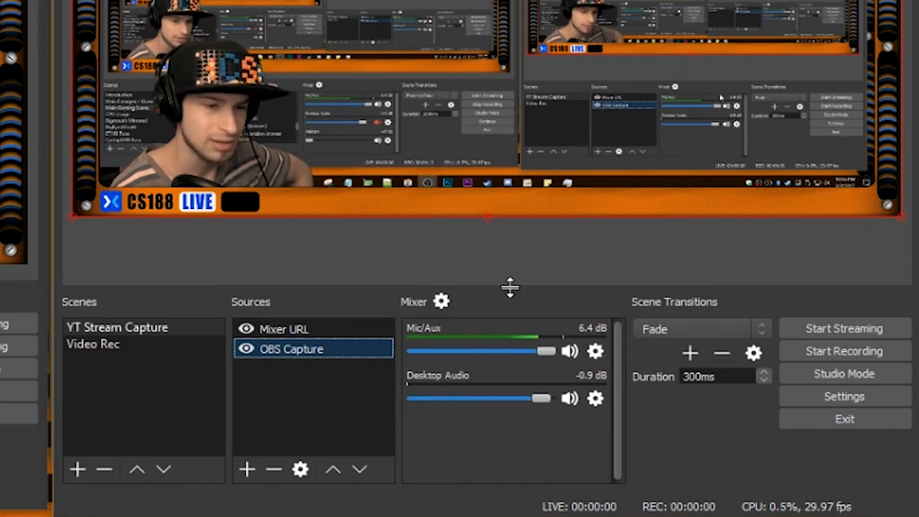
mouse_move(447, 287)
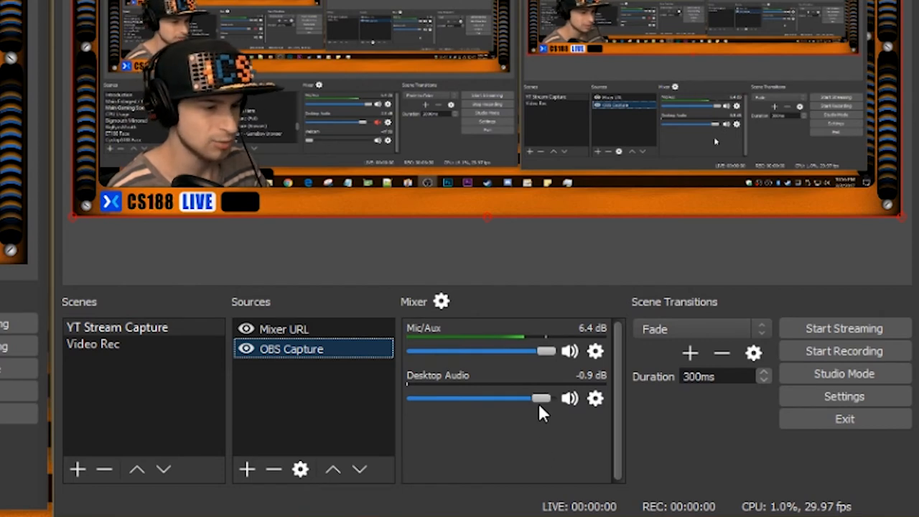
mouse_move(658, 309)
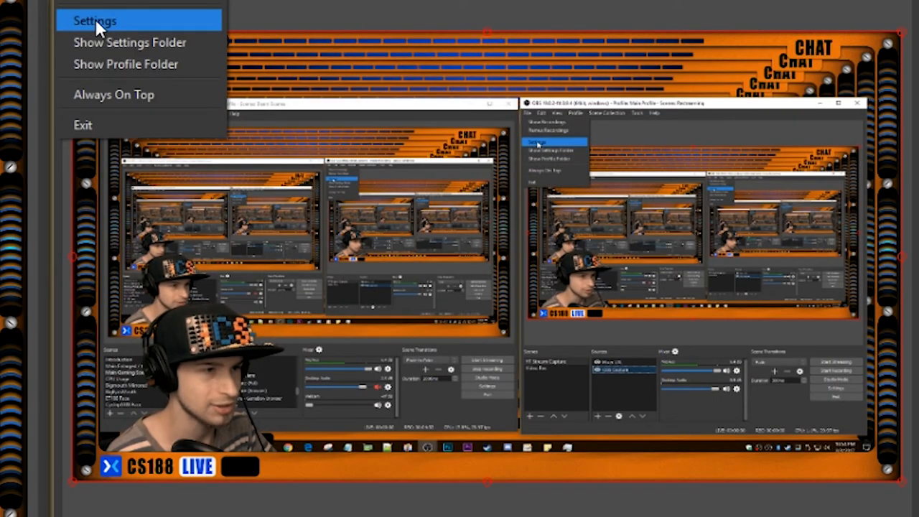
Show the Restreaming instance's Stream settings: YouTube / YouTube Gaming, Primary YouTube ingest server.
left_click(94, 20)
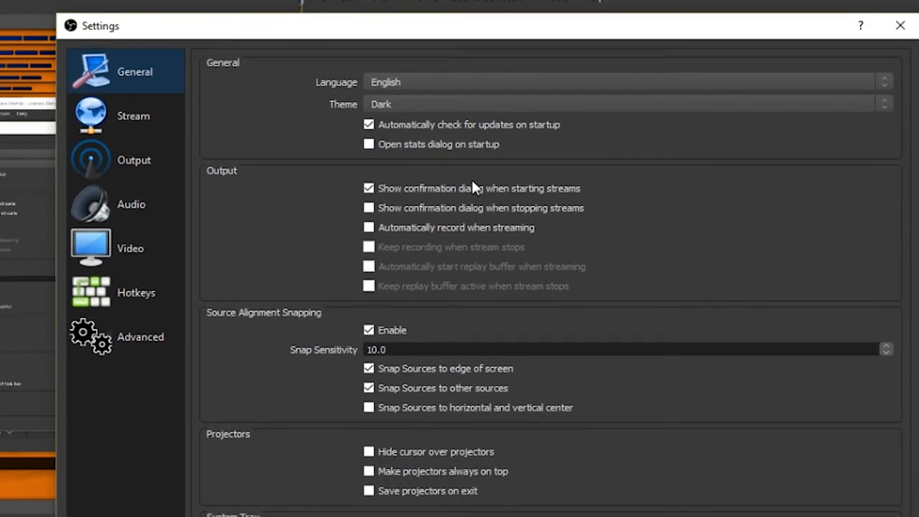
mouse_move(134, 116)
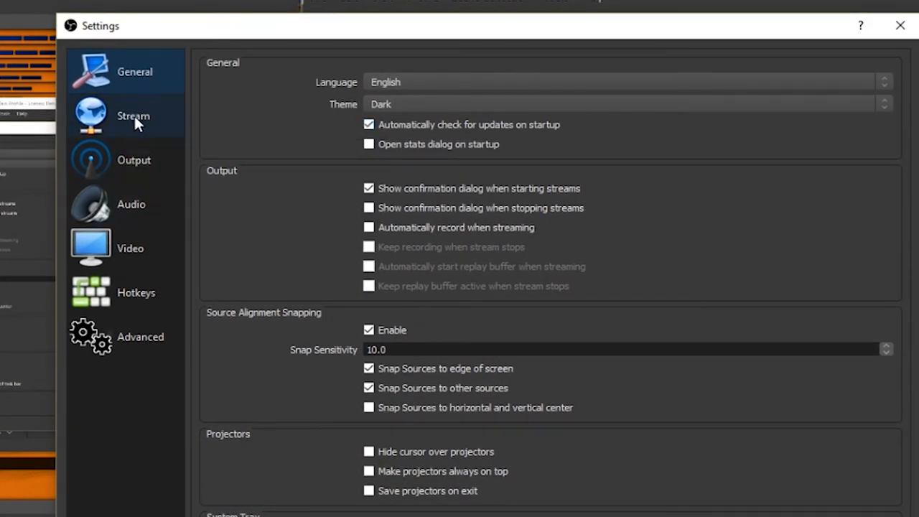
left_click(133, 116)
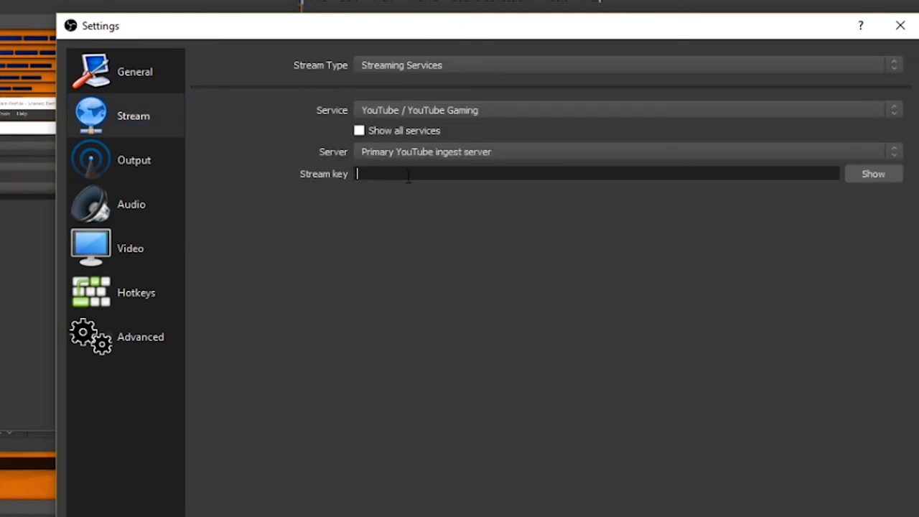
mouse_move(430, 167)
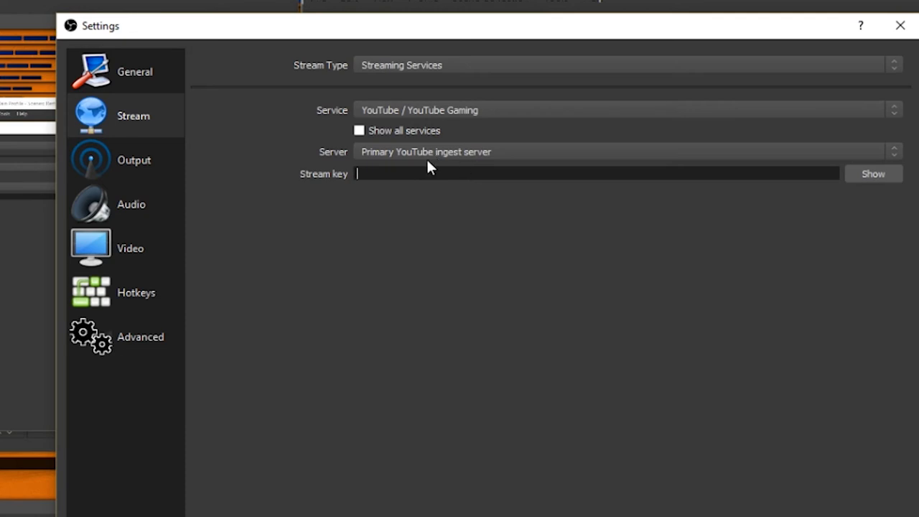
mouse_move(327, 176)
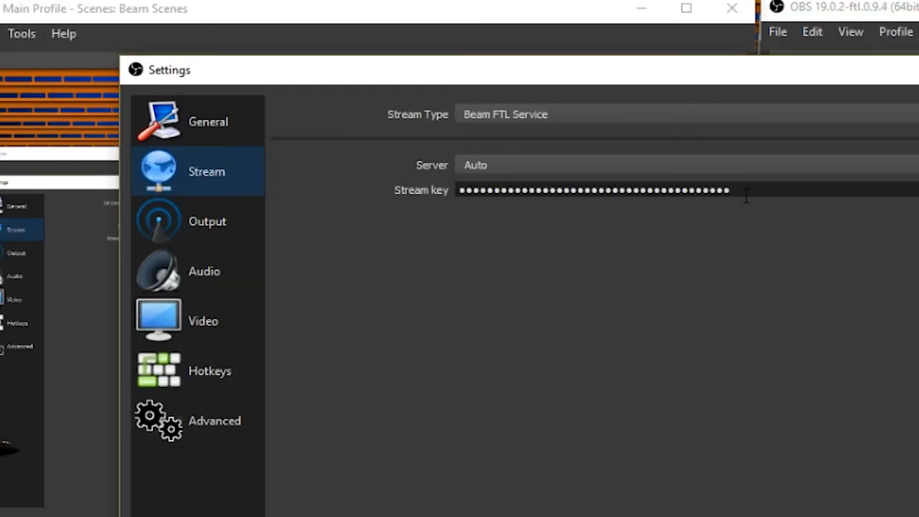
mouse_move(519, 116)
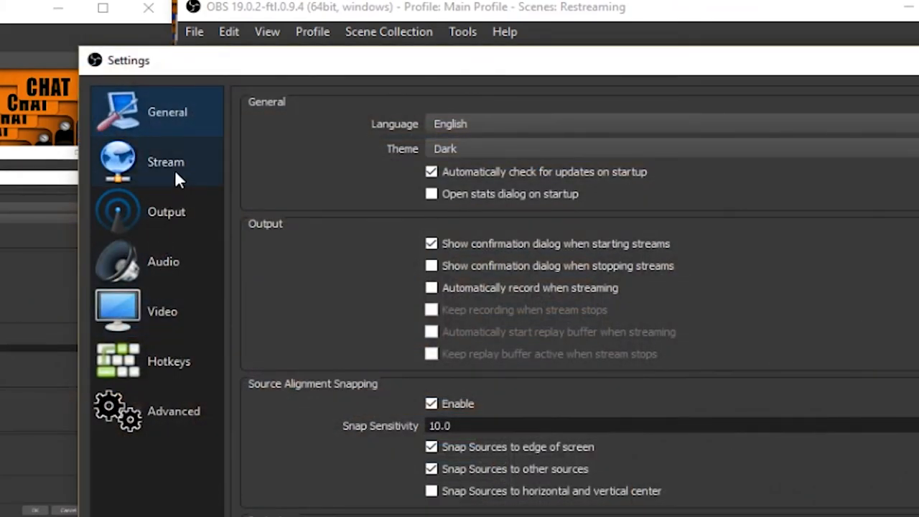
left_click(166, 162)
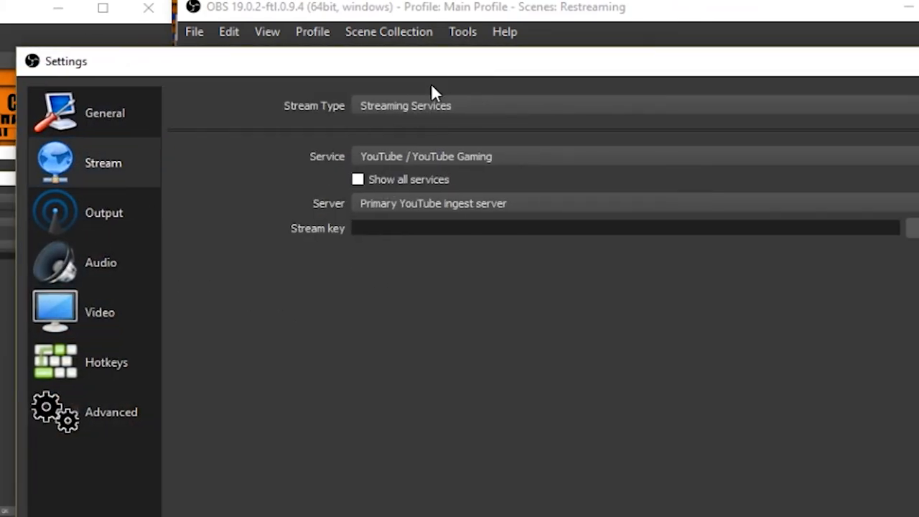
mouse_move(97, 213)
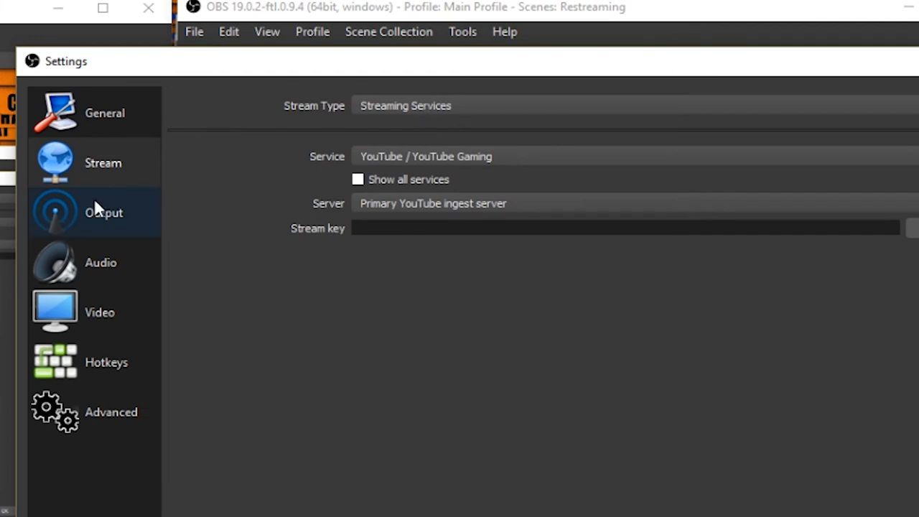
mouse_move(395, 71)
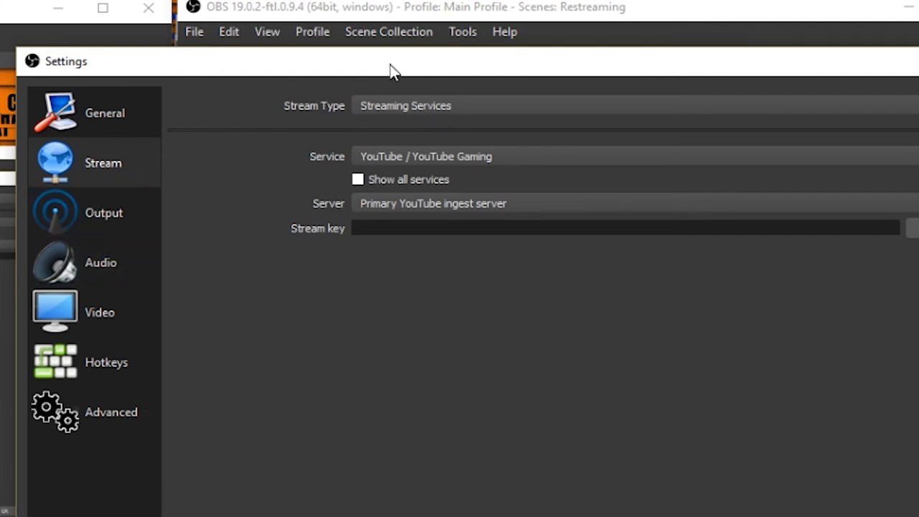
Use Advanced output mode with an x264 streaming bitrate of 14000 CBR.
left_click(105, 213)
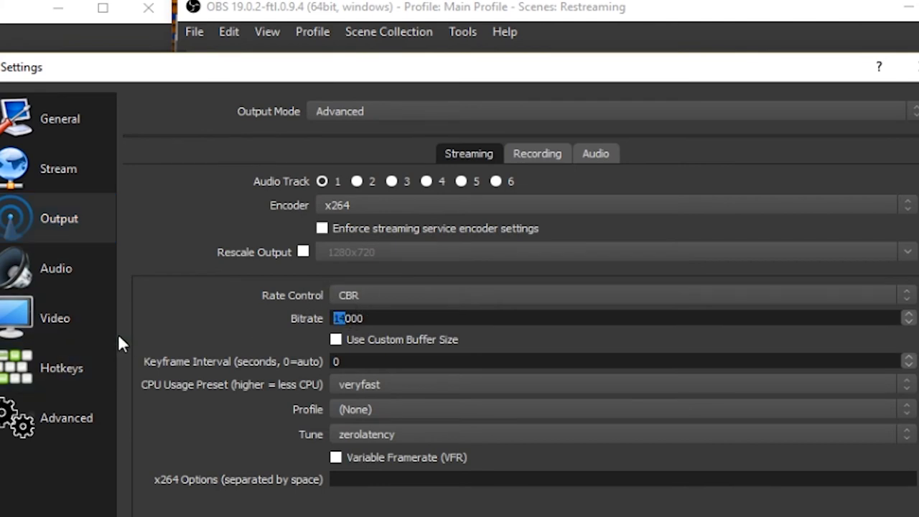
mouse_move(244, 306)
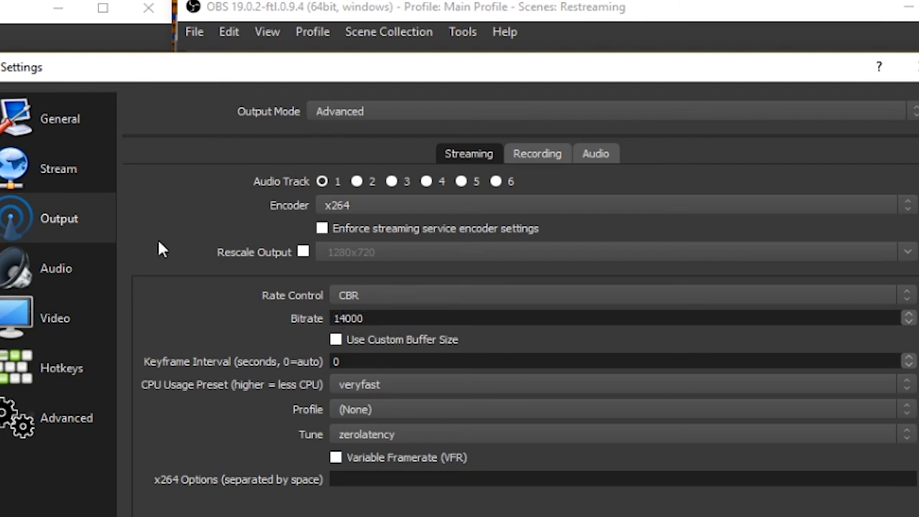
left_click(60, 118)
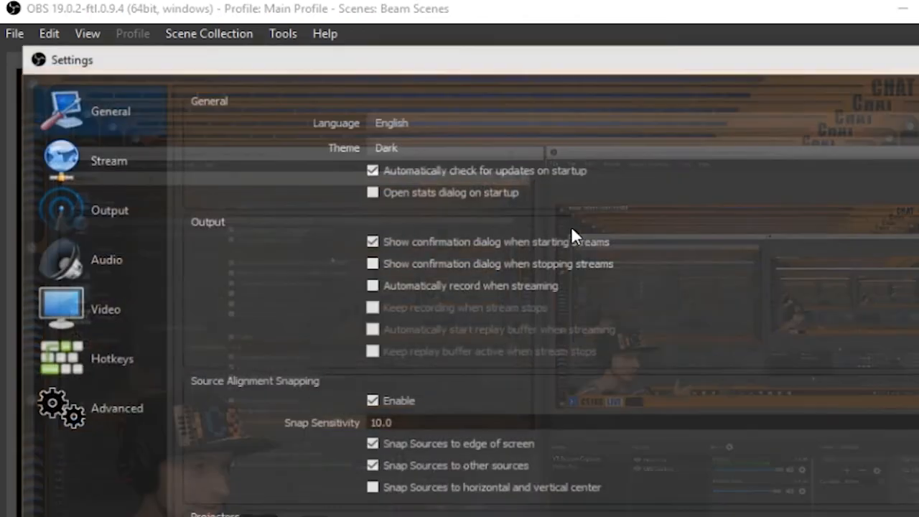